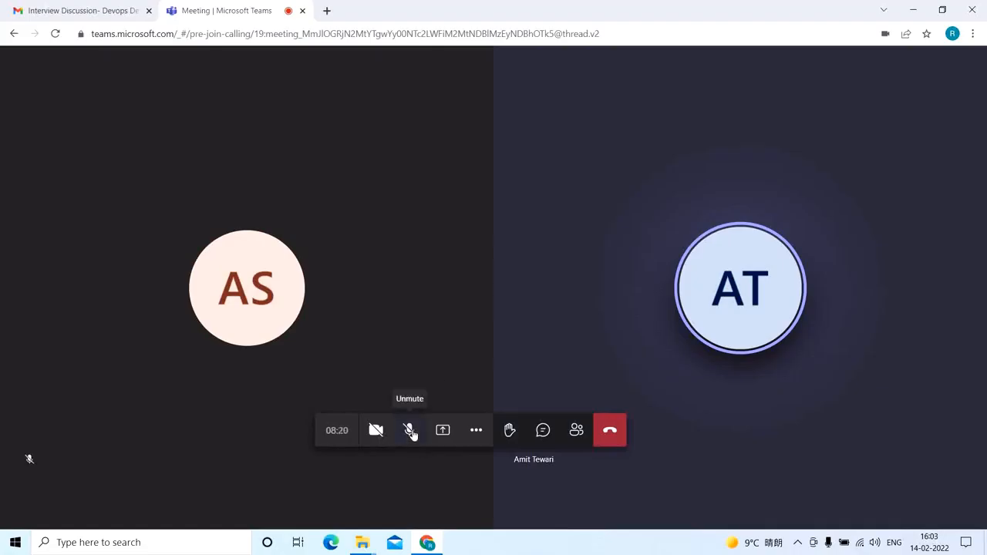
Unmute your microphone in the ongoing two-person call, leaving the camera off
left_click(411, 430)
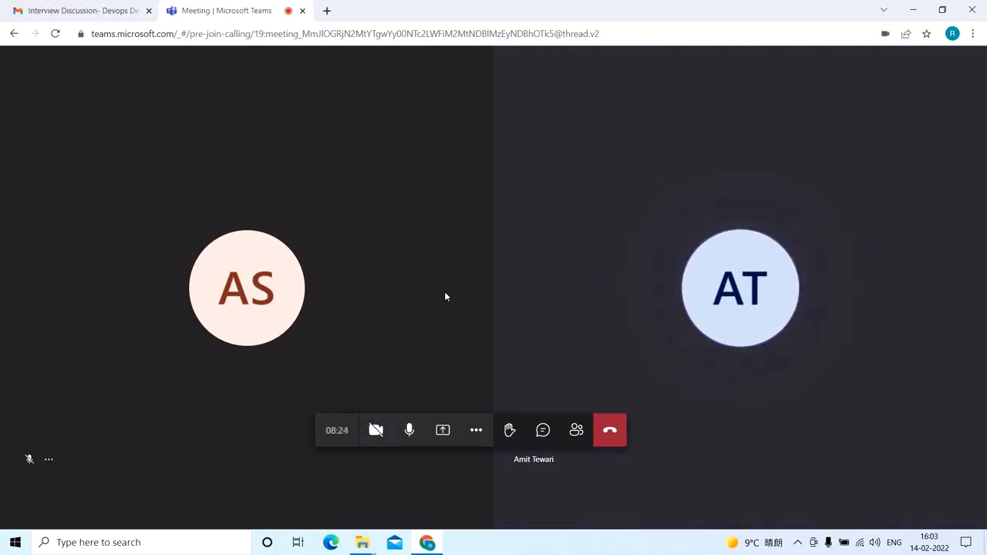
mouse_move(376, 428)
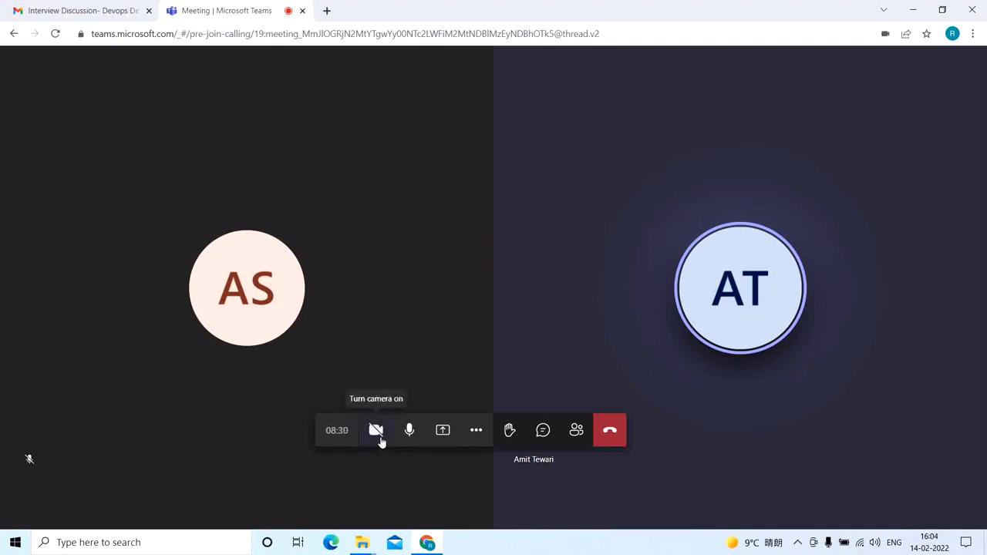
left_click(376, 431)
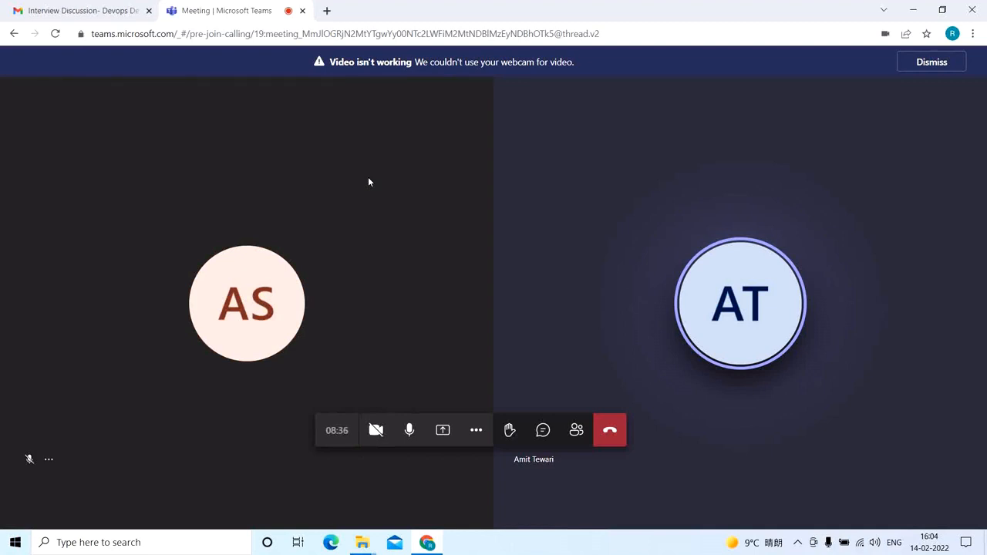
mouse_move(413, 236)
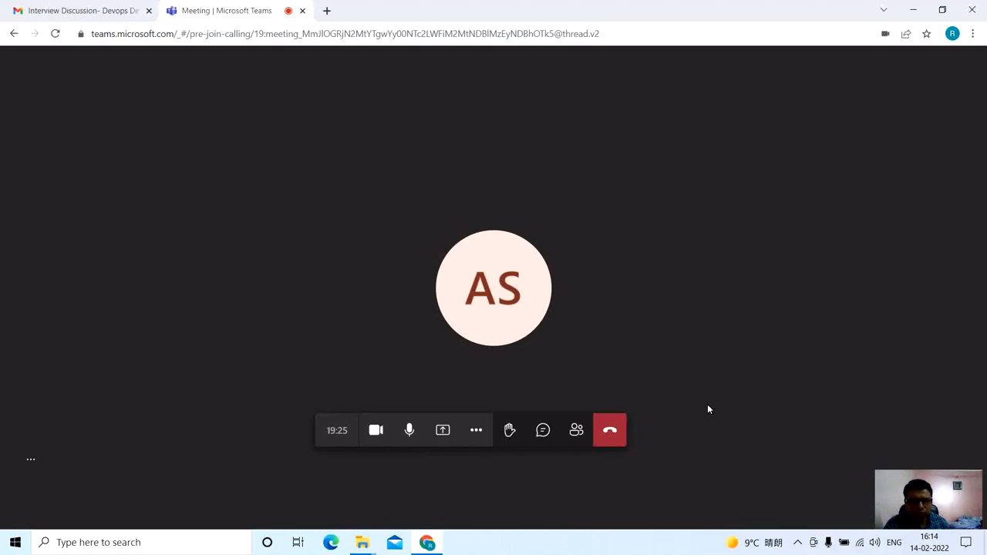
mouse_move(765, 306)
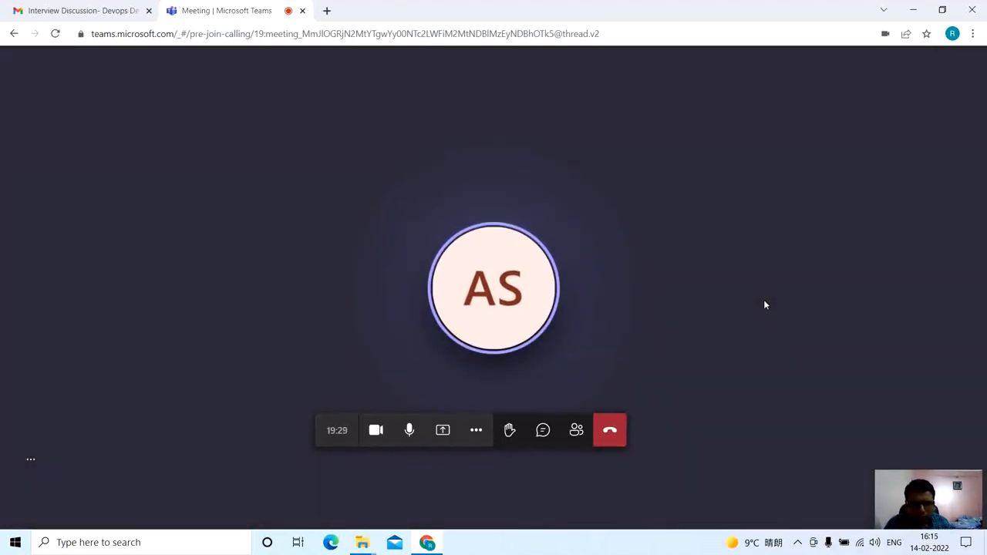
mouse_move(614, 355)
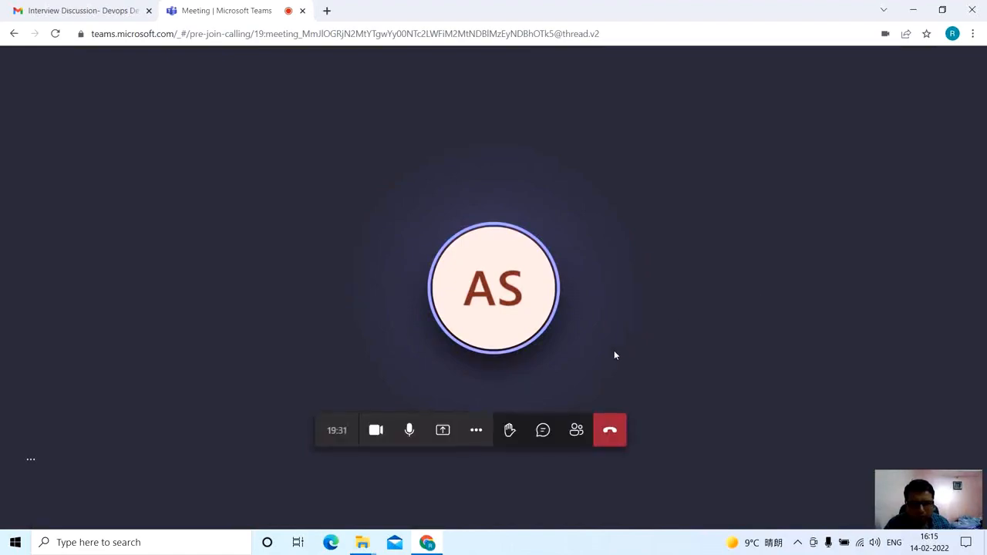